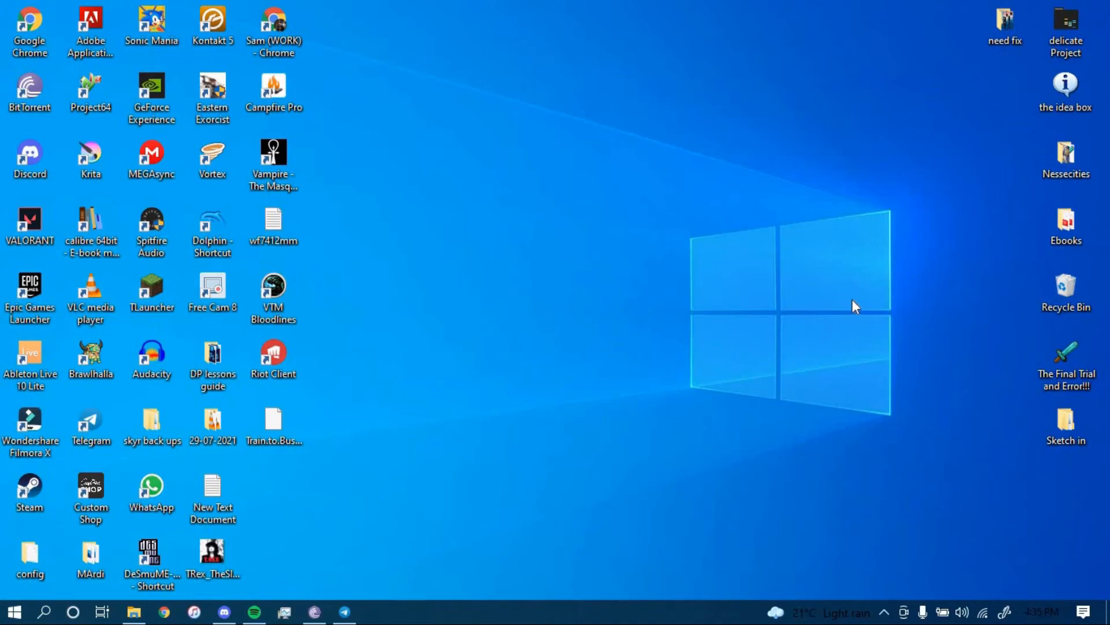
{"action": "mouse_move", "coordinate": [860, 302]}
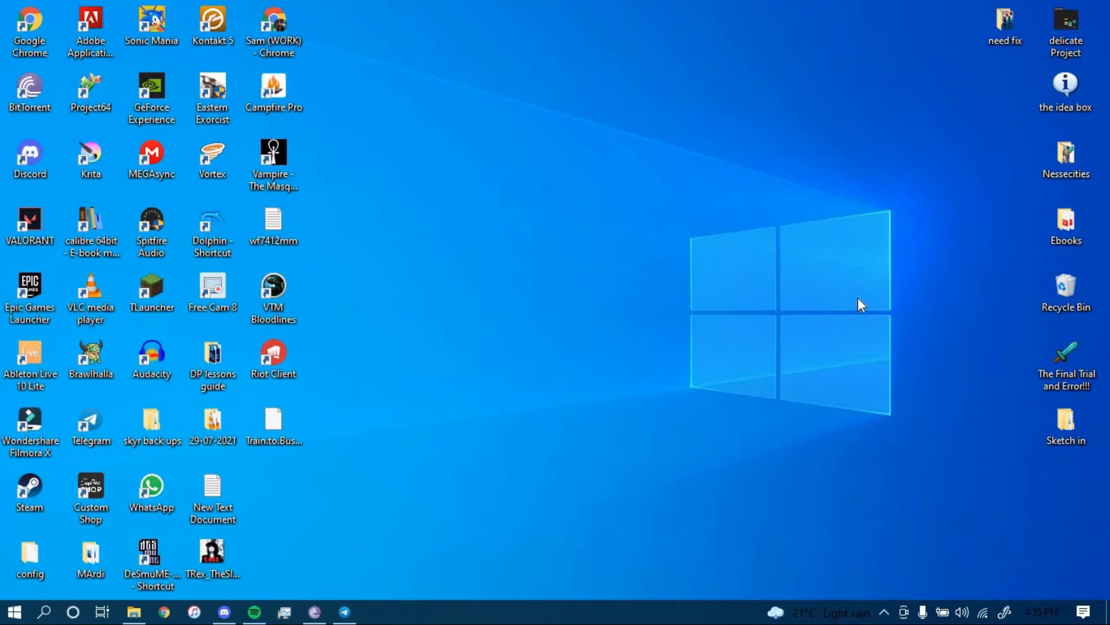
{"action": "mouse_move", "coordinate": [865, 296]}
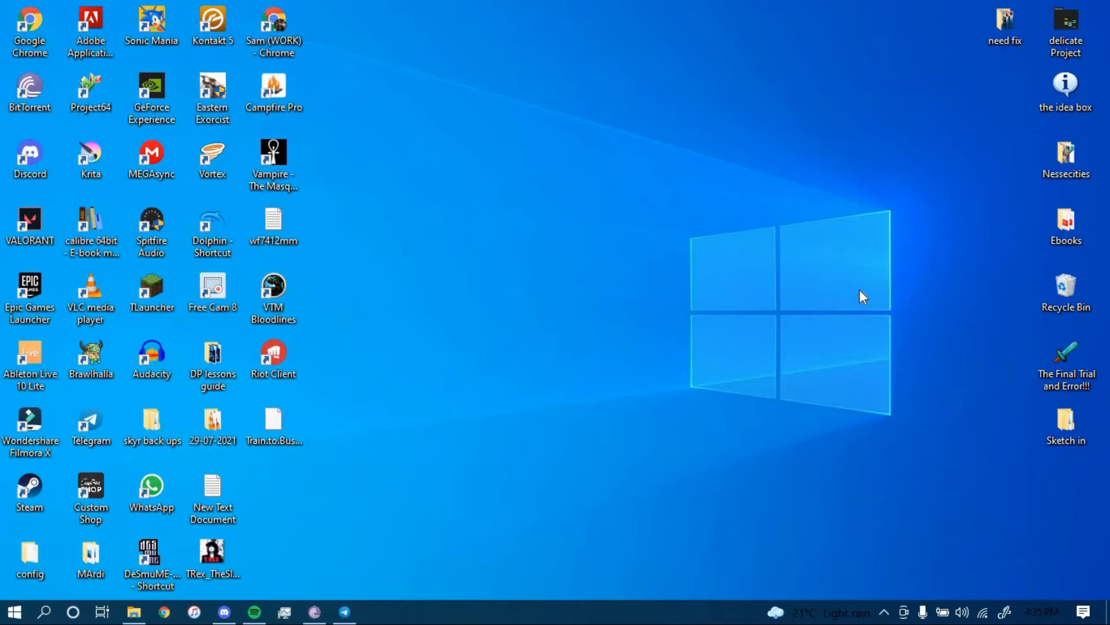
{"action": "mouse_move", "coordinate": [861, 290]}
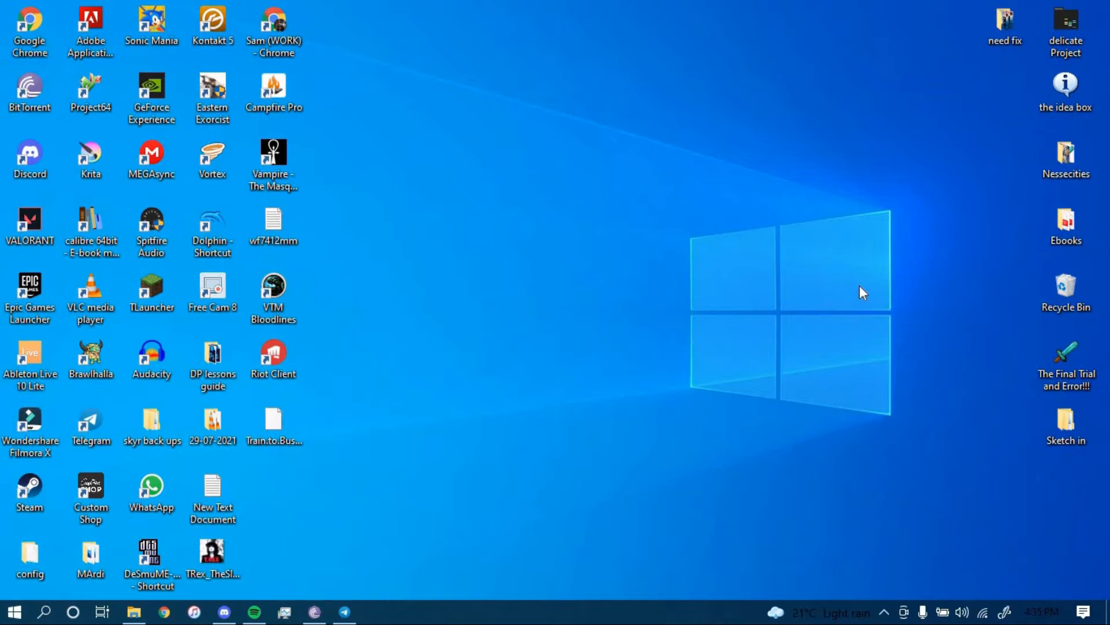
{"action": "mouse_move", "coordinate": [404, 74]}
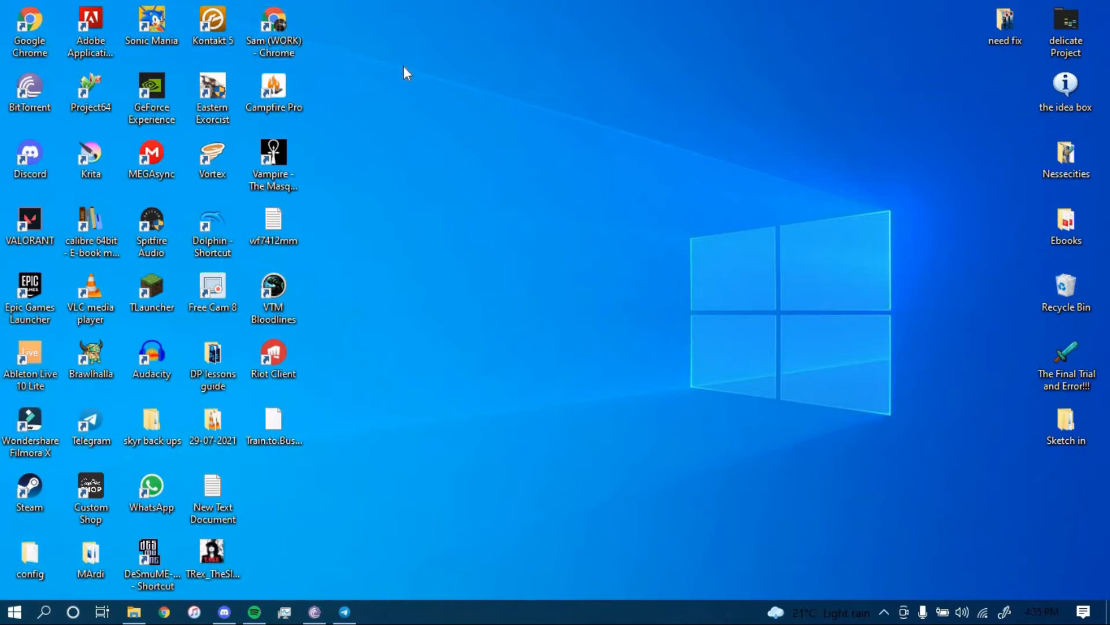
{"action": "mouse_move", "coordinate": [402, 69]}
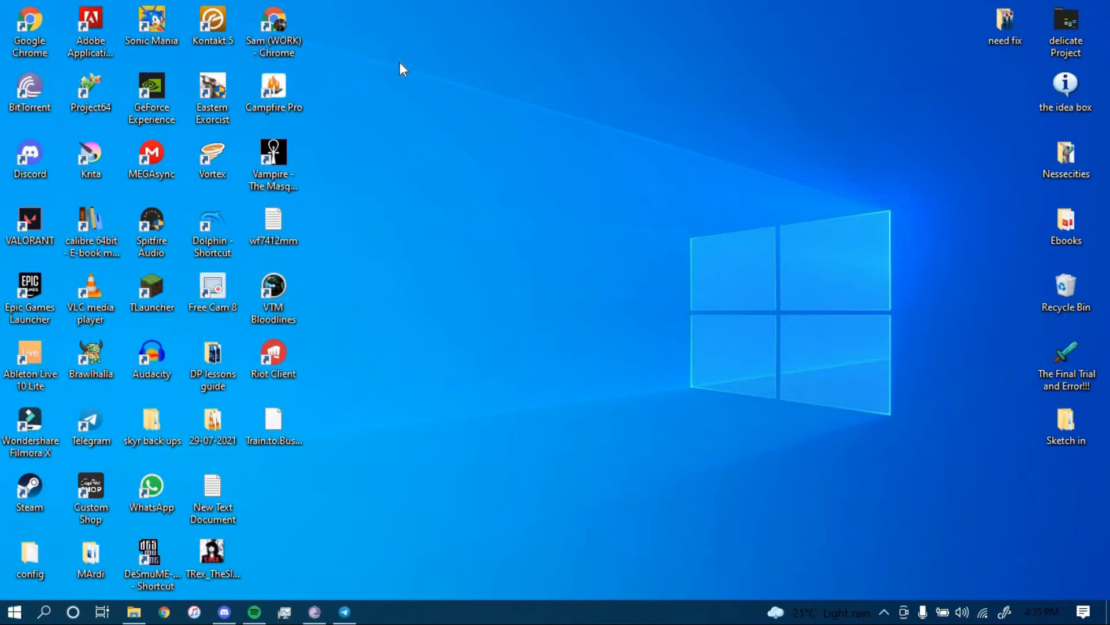
{"action": "mouse_move", "coordinate": [334, 86]}
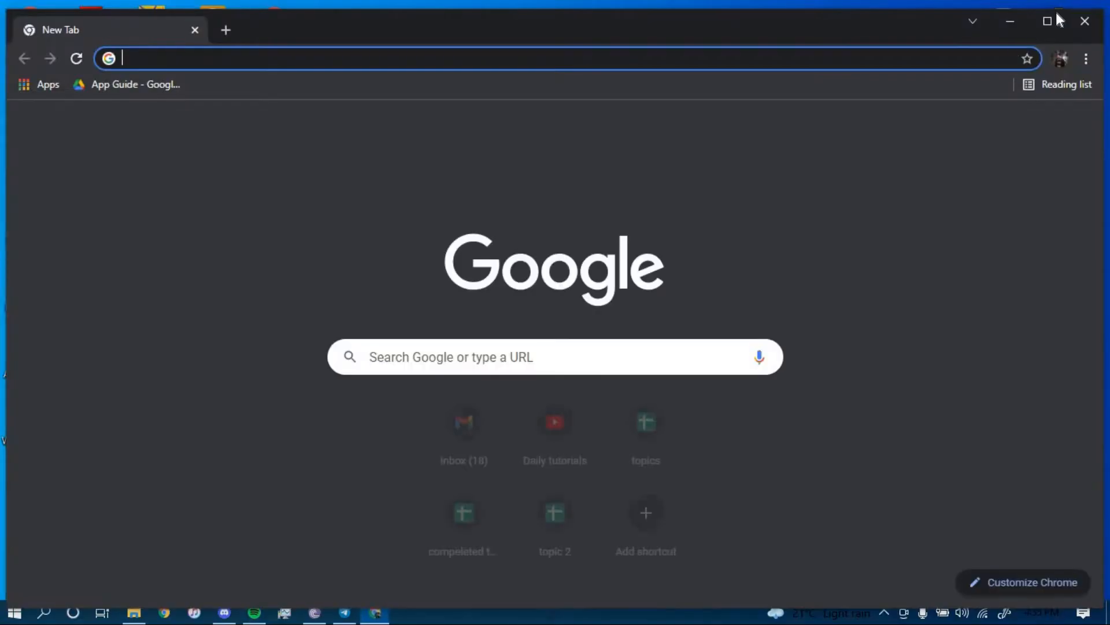
Maximize Chrome and navigate to securitybank.com
{"action": "left_click", "coordinate": [1048, 21]}
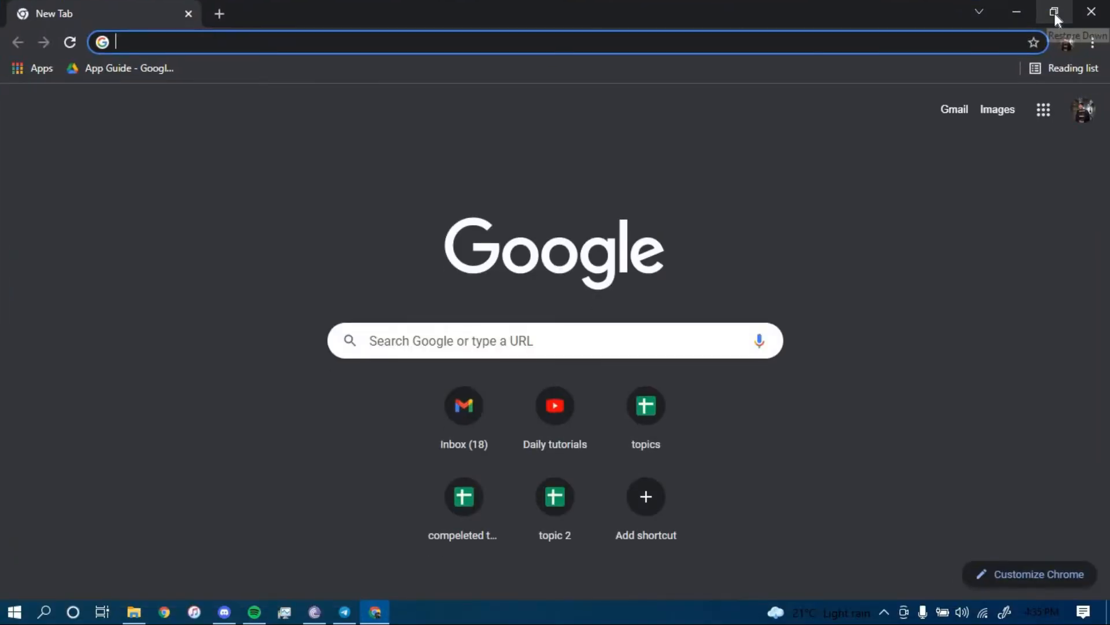
{"action": "type", "text": "securitybank.com"}
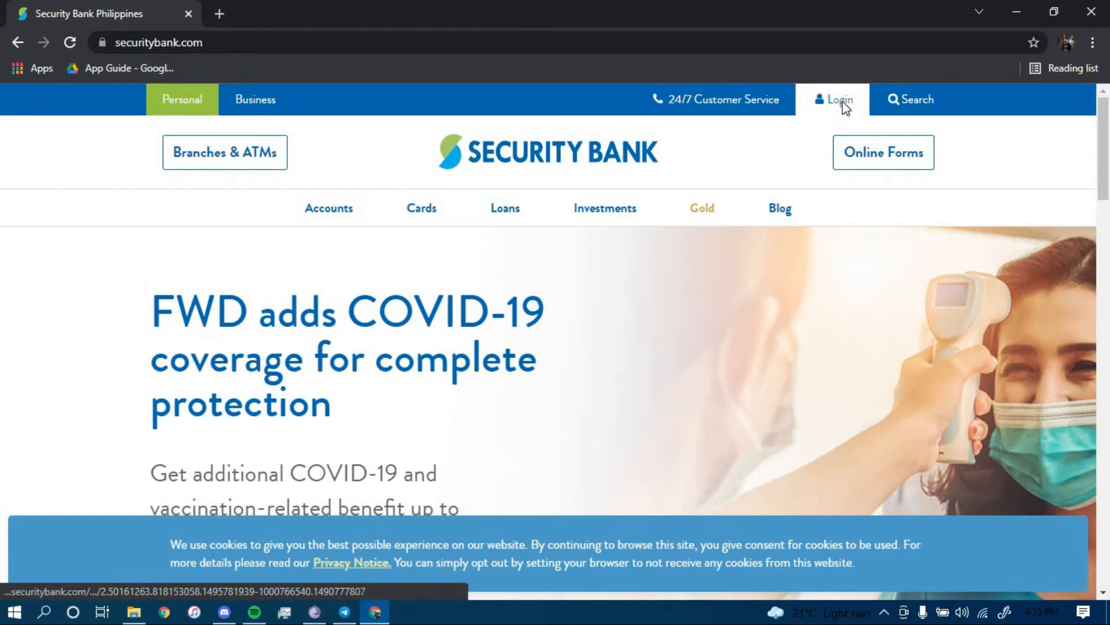
Start Bank Accounts enrollment, agree to the terms and submit to reach the Login Information form
{"action": "left_click", "coordinate": [840, 100]}
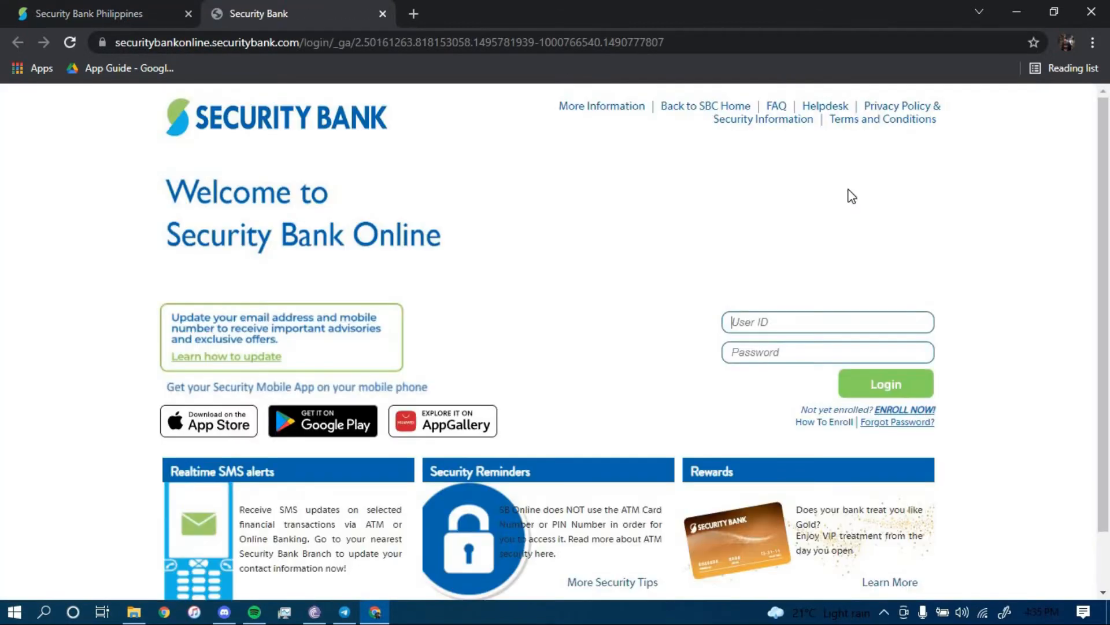
{"action": "mouse_move", "coordinate": [856, 199]}
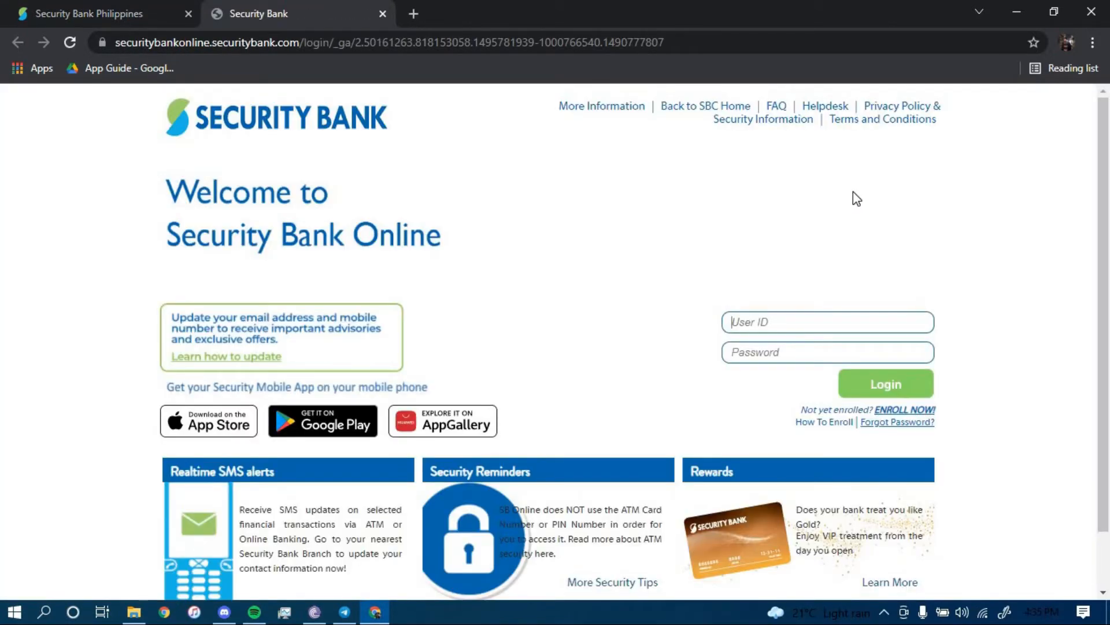
{"action": "mouse_move", "coordinate": [912, 414]}
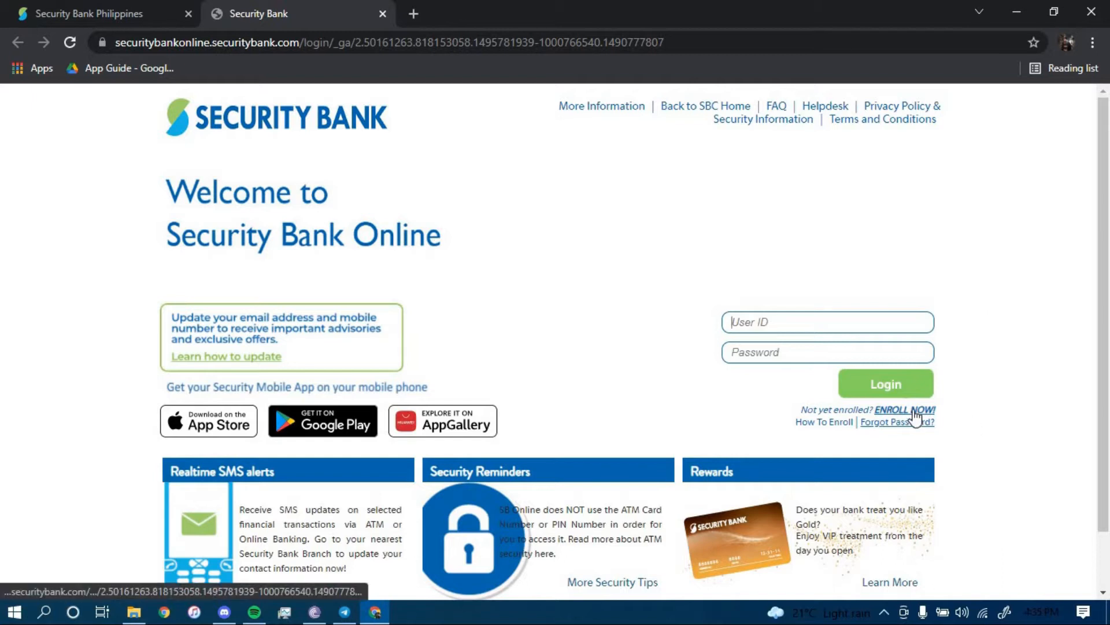
{"action": "left_click", "coordinate": [905, 410]}
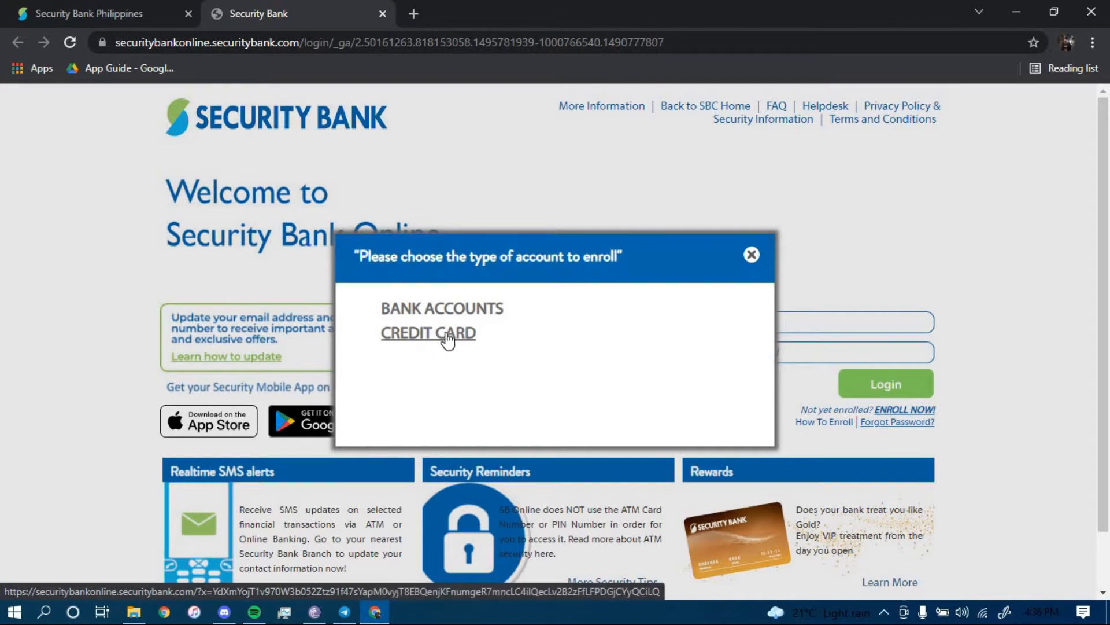
{"action": "mouse_move", "coordinate": [474, 316]}
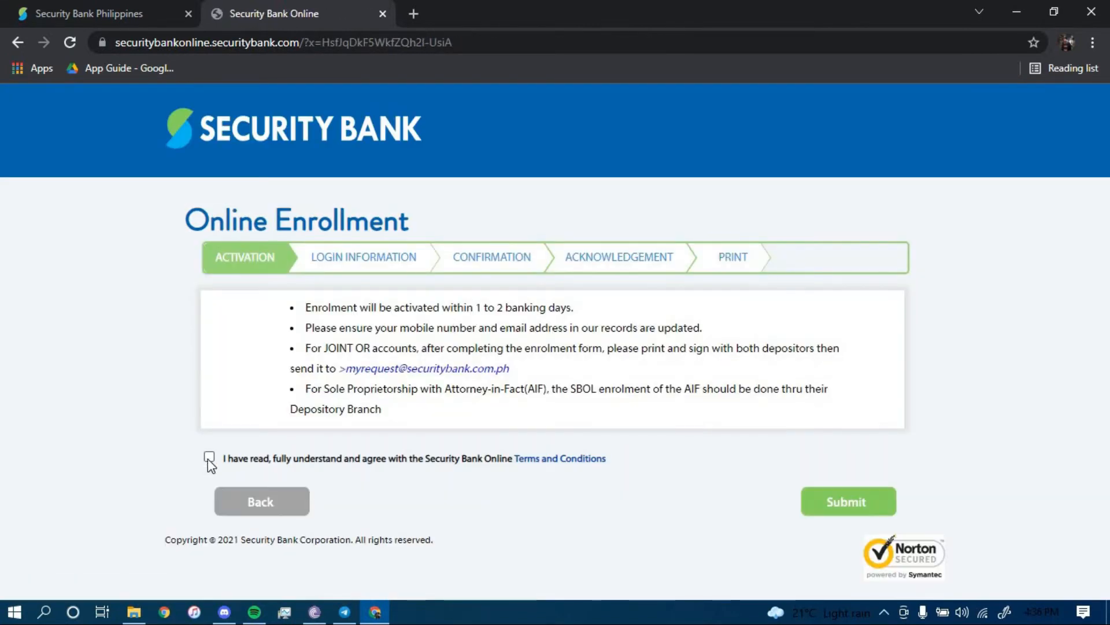
{"action": "left_click", "coordinate": [208, 455]}
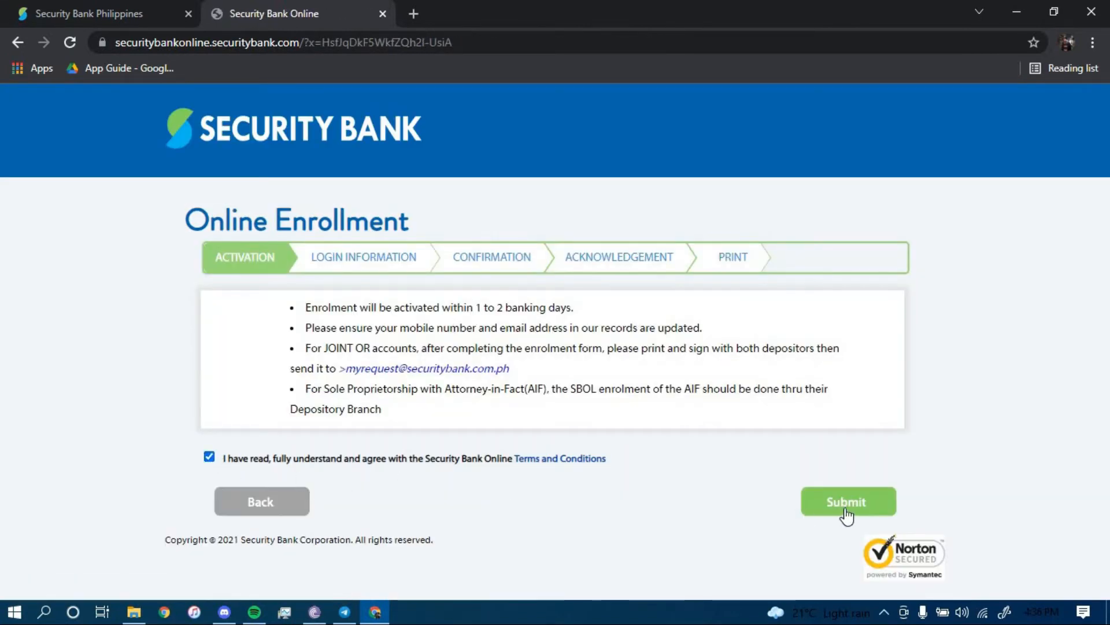
{"action": "left_click", "coordinate": [848, 501]}
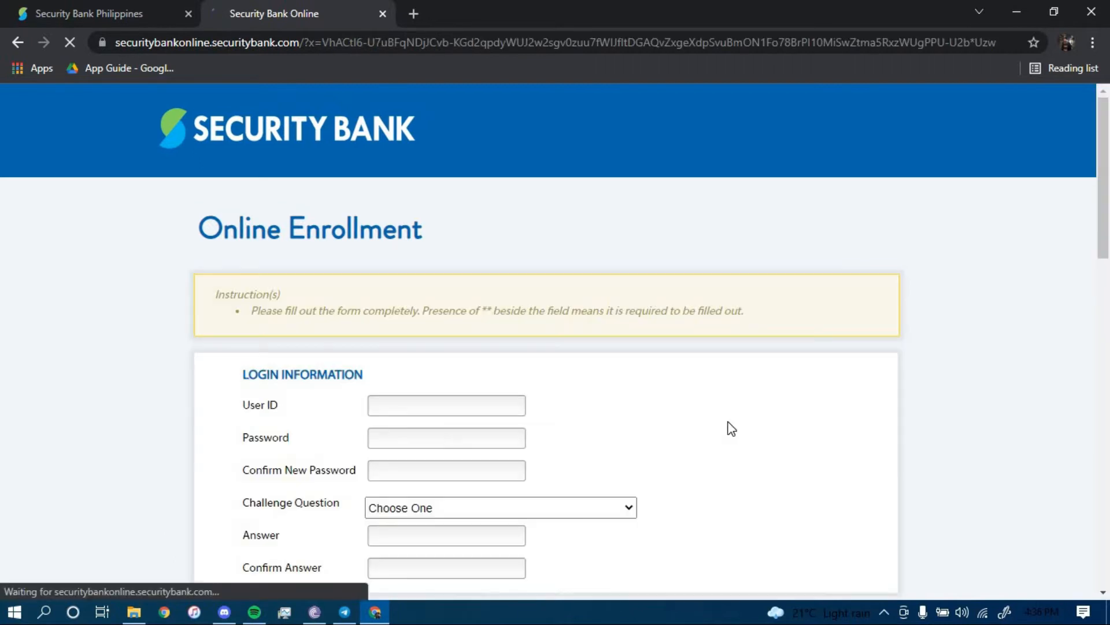
{"action": "scroll", "scroll_direction": "down", "scroll_amount": 3}
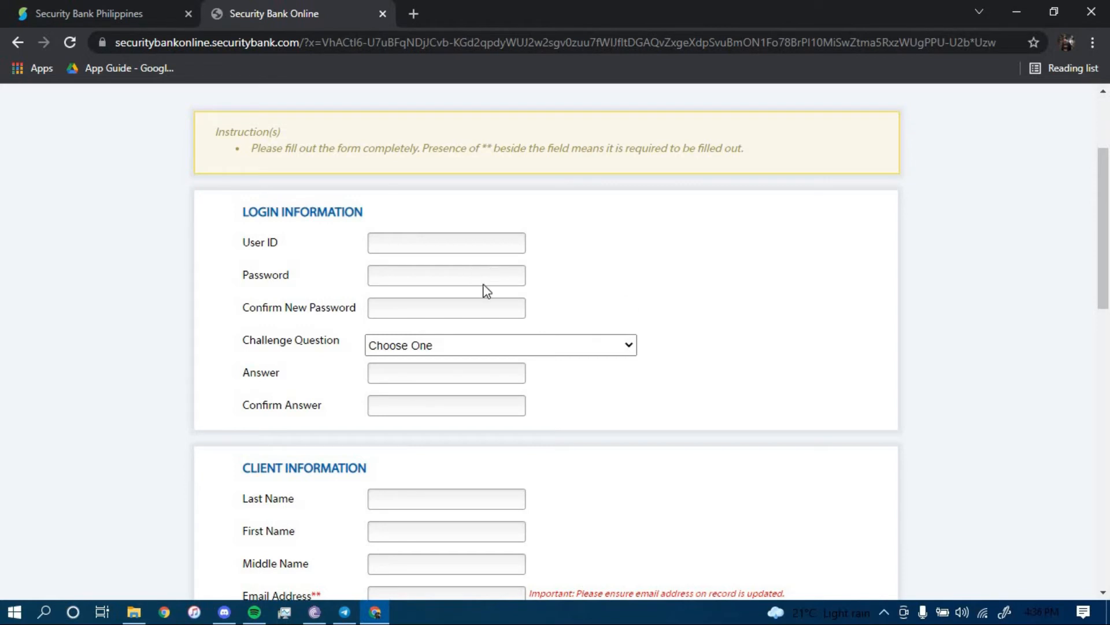
{"action": "scroll", "scroll_direction": "down", "scroll_amount": 3}
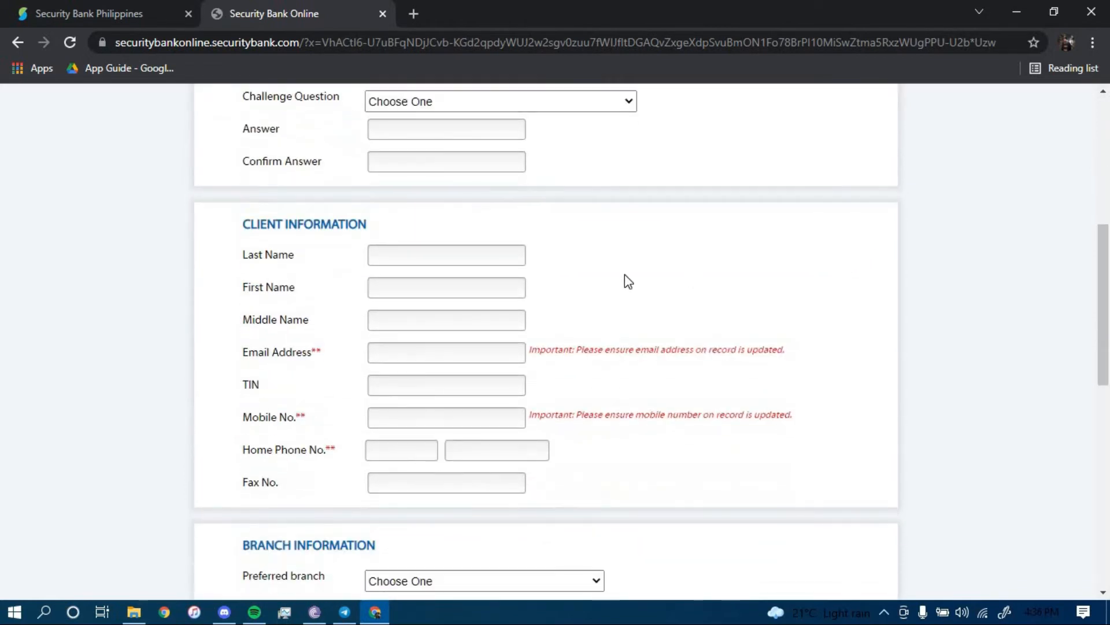
{"action": "mouse_move", "coordinate": [349, 478]}
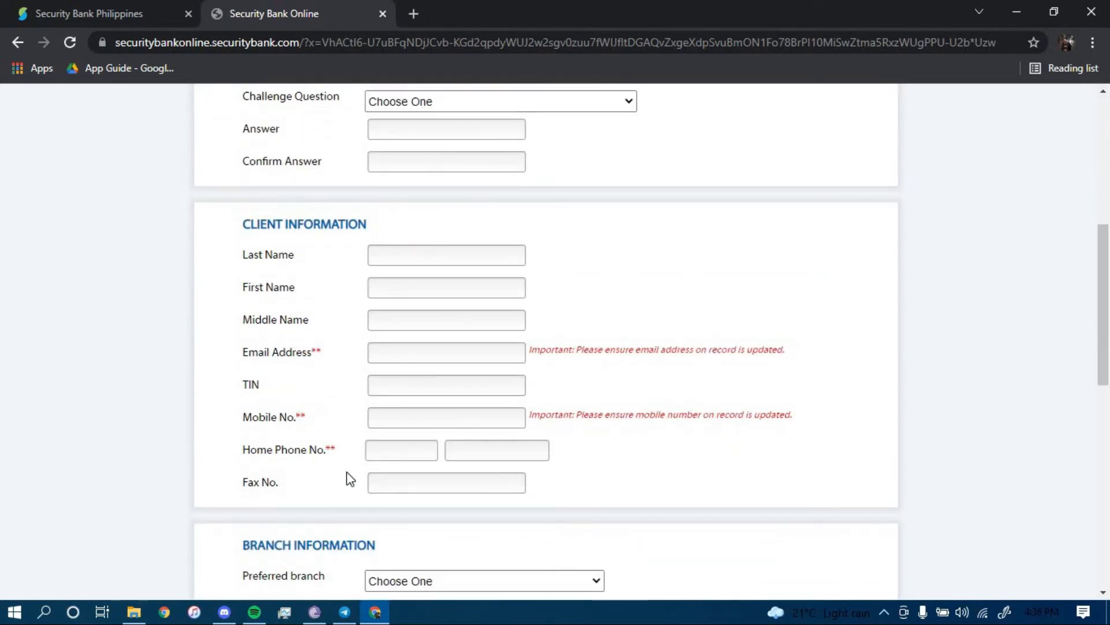
{"action": "mouse_move", "coordinate": [416, 371]}
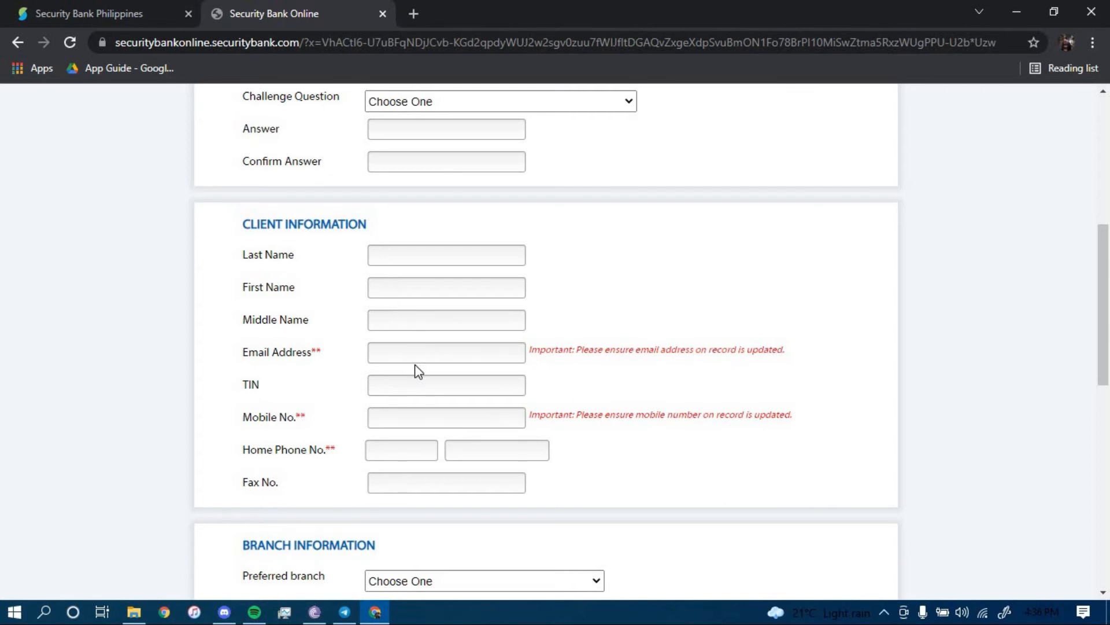
{"action": "mouse_move", "coordinate": [361, 444]}
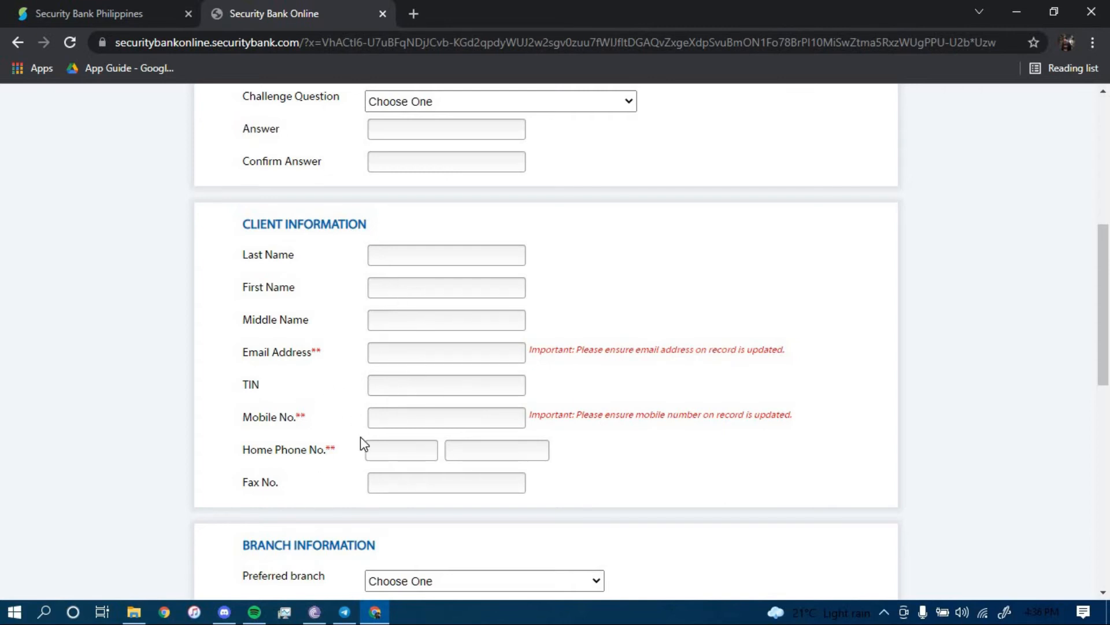
{"action": "mouse_move", "coordinate": [297, 509]}
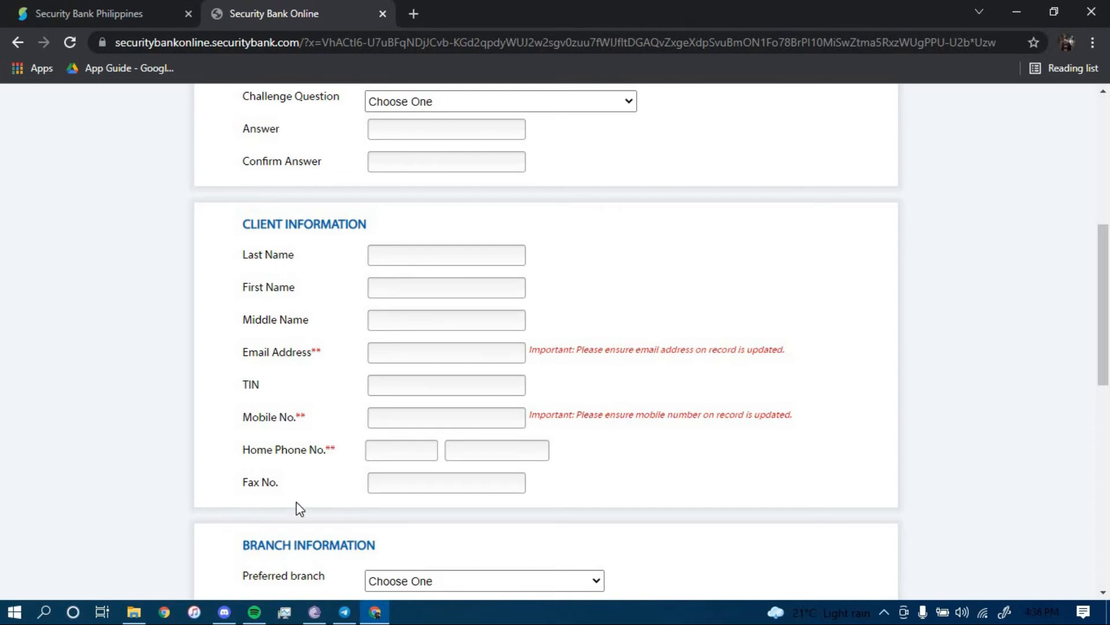
{"action": "scroll", "scroll_direction": "down", "scroll_amount": 3}
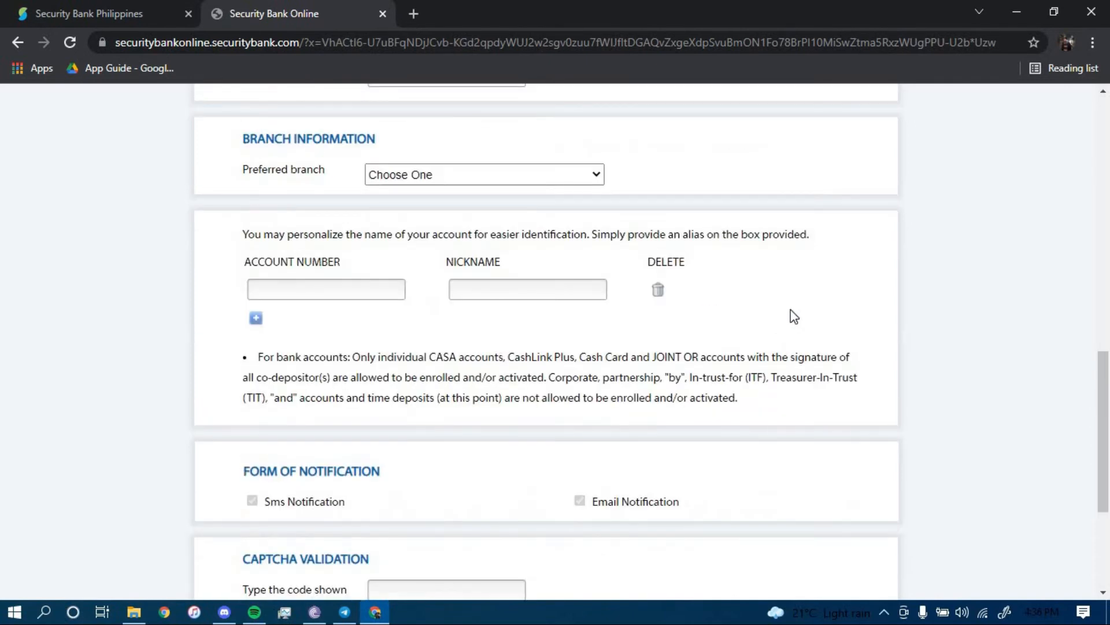
{"action": "left_click", "coordinate": [484, 174]}
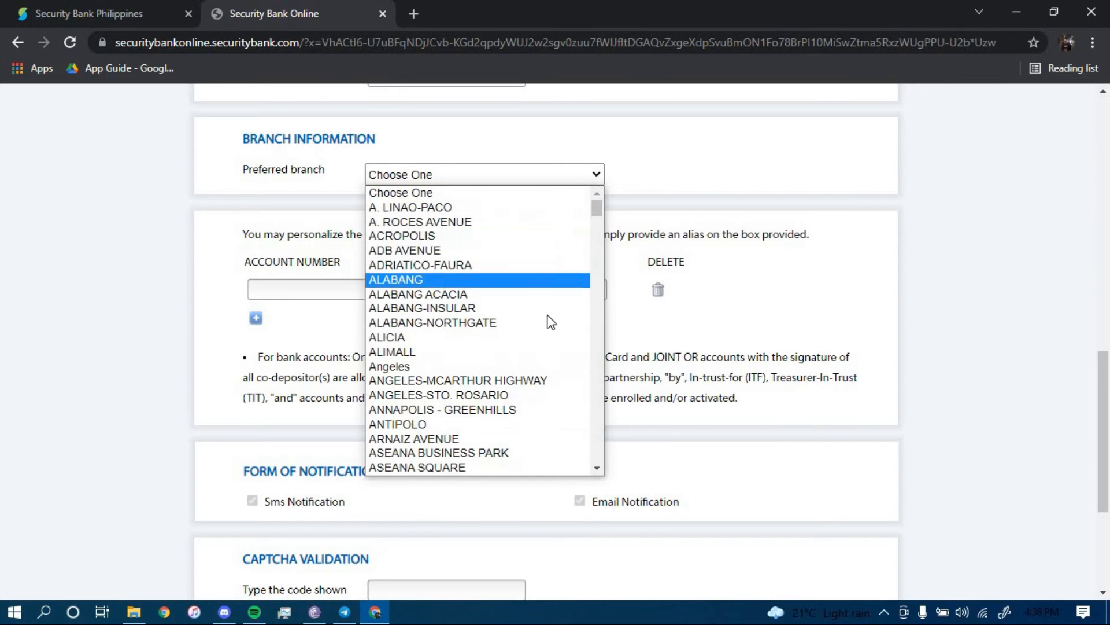
{"action": "left_click", "coordinate": [777, 161]}
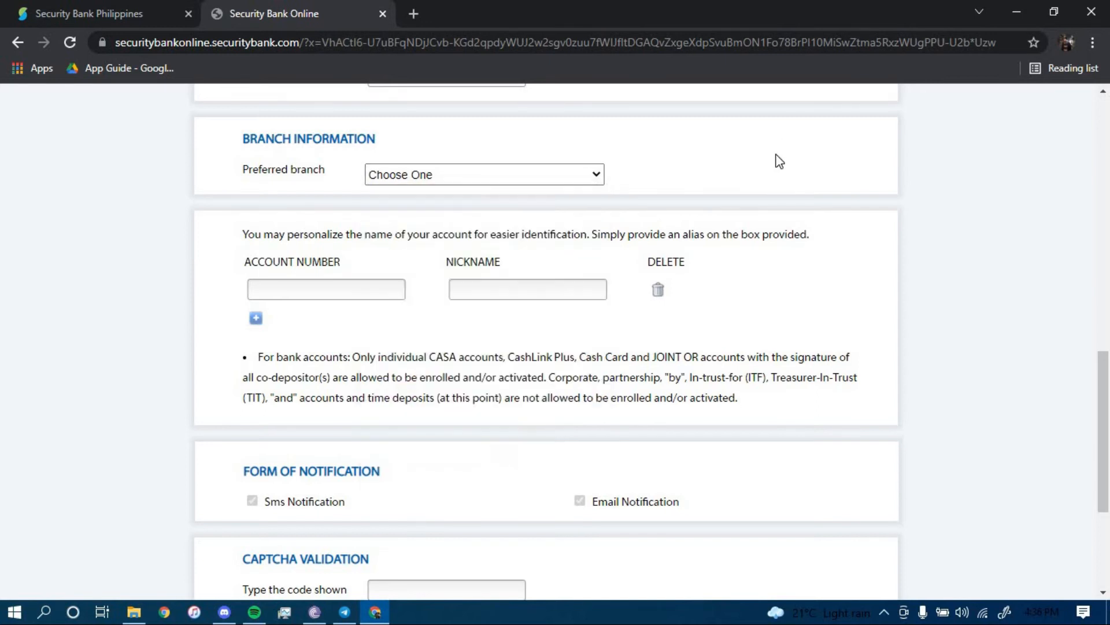
{"action": "left_click", "coordinate": [326, 289]}
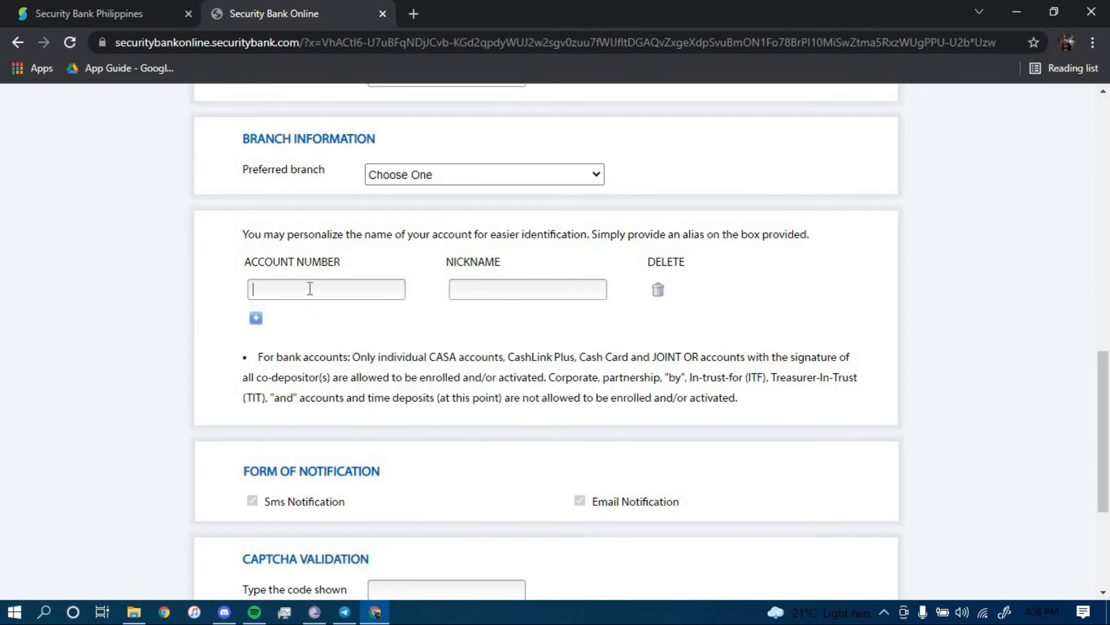
{"action": "left_click", "coordinate": [528, 289]}
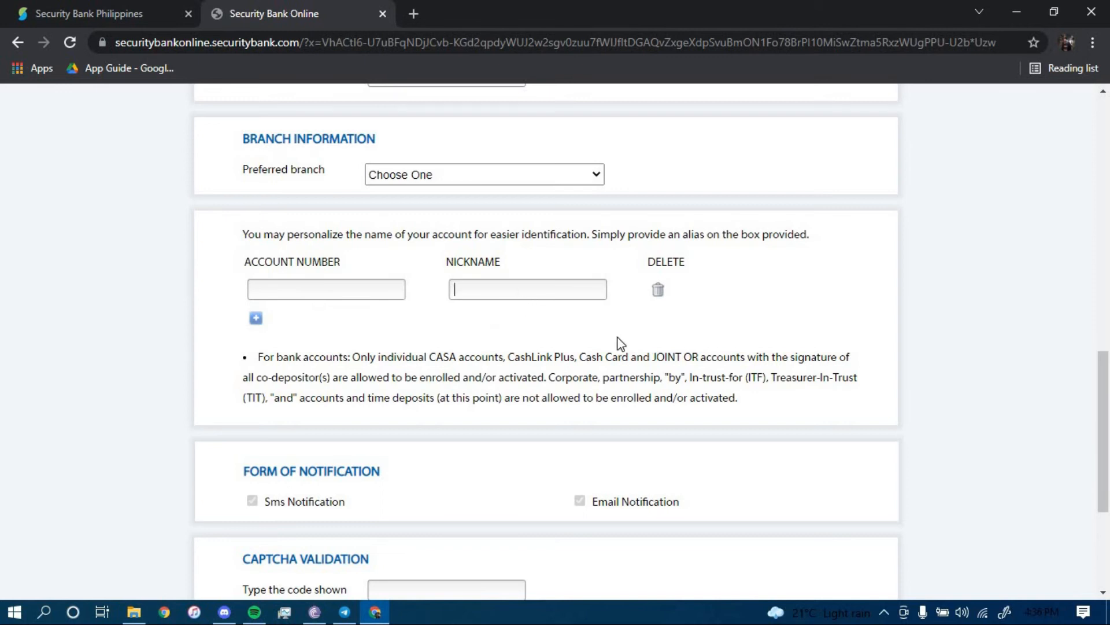
{"action": "scroll", "scroll_direction": "down", "scroll_amount": 3}
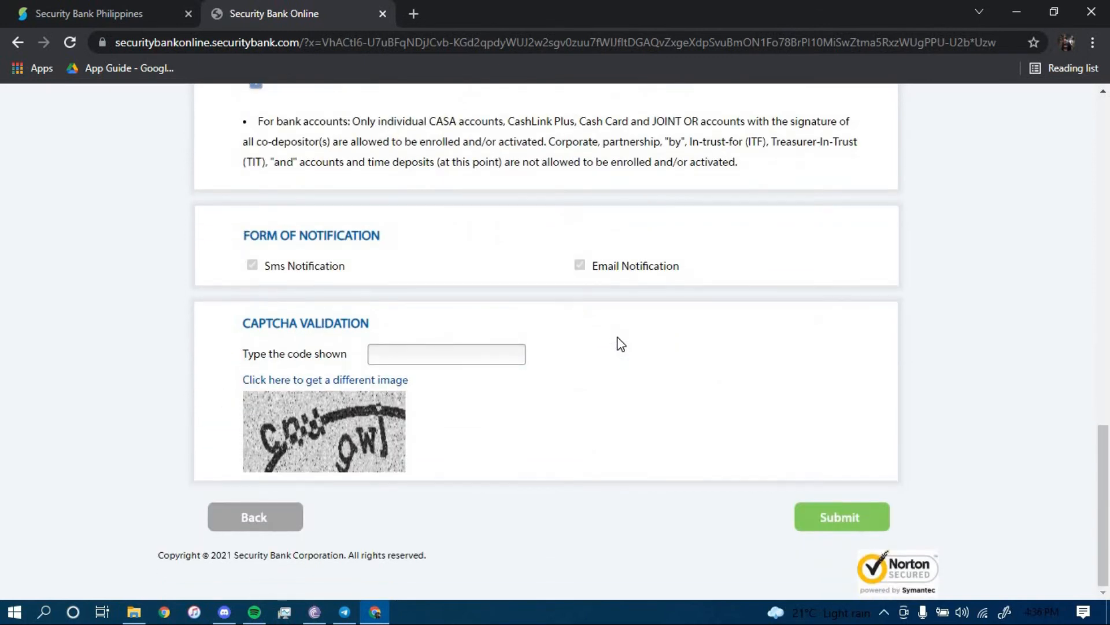
Select the Email Notification option and the captcha area on the enrollment form
{"action": "left_click", "coordinate": [252, 265]}
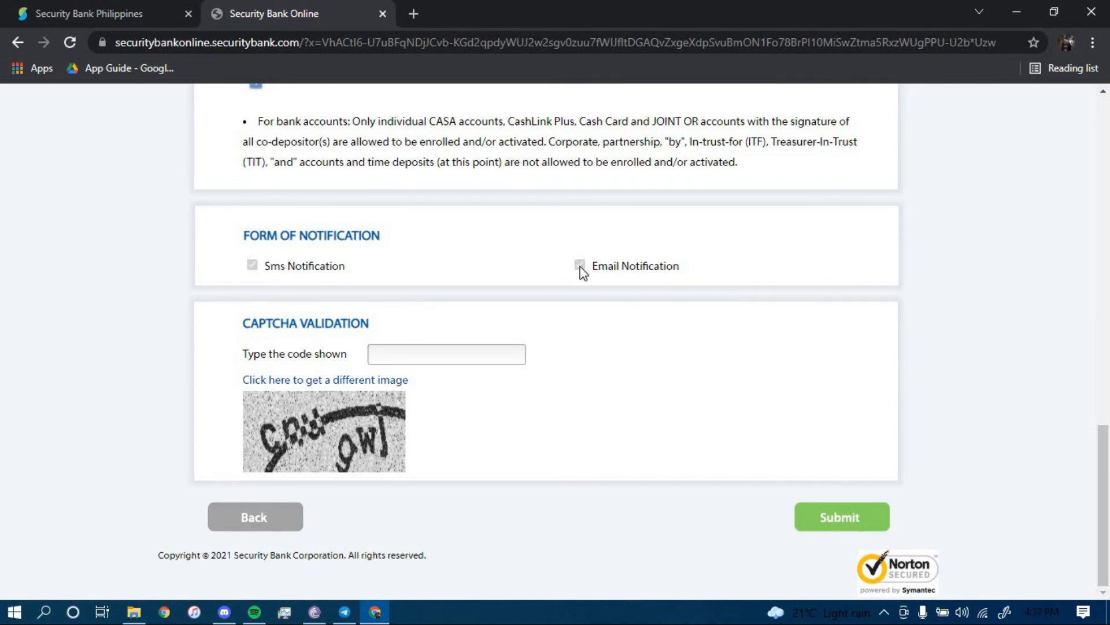
{"action": "left_click", "coordinate": [581, 266]}
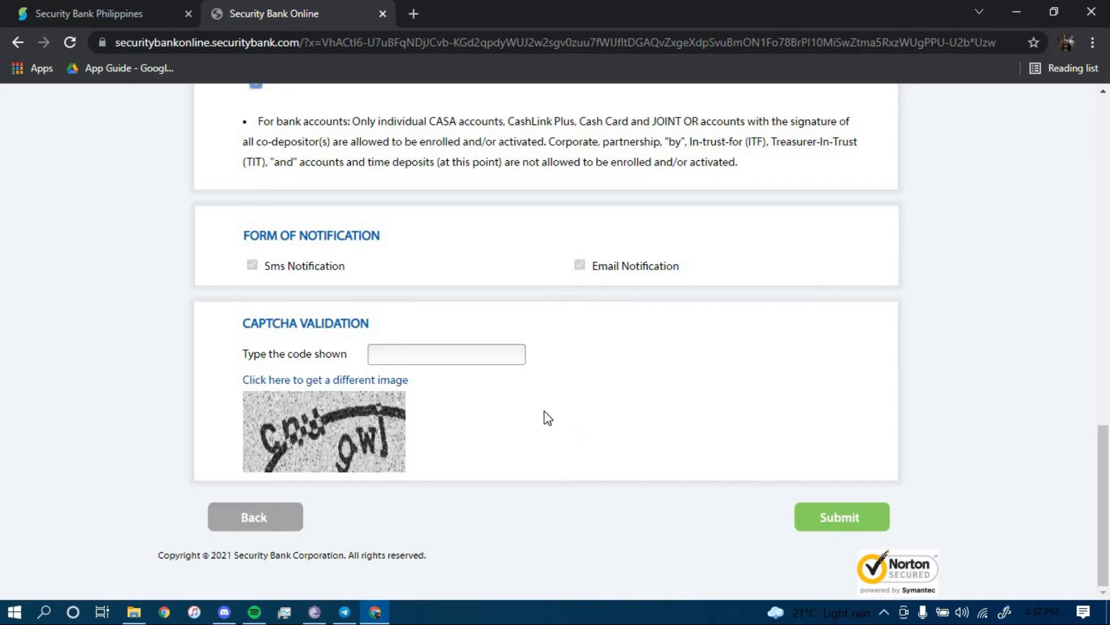
{"action": "mouse_move", "coordinate": [426, 375]}
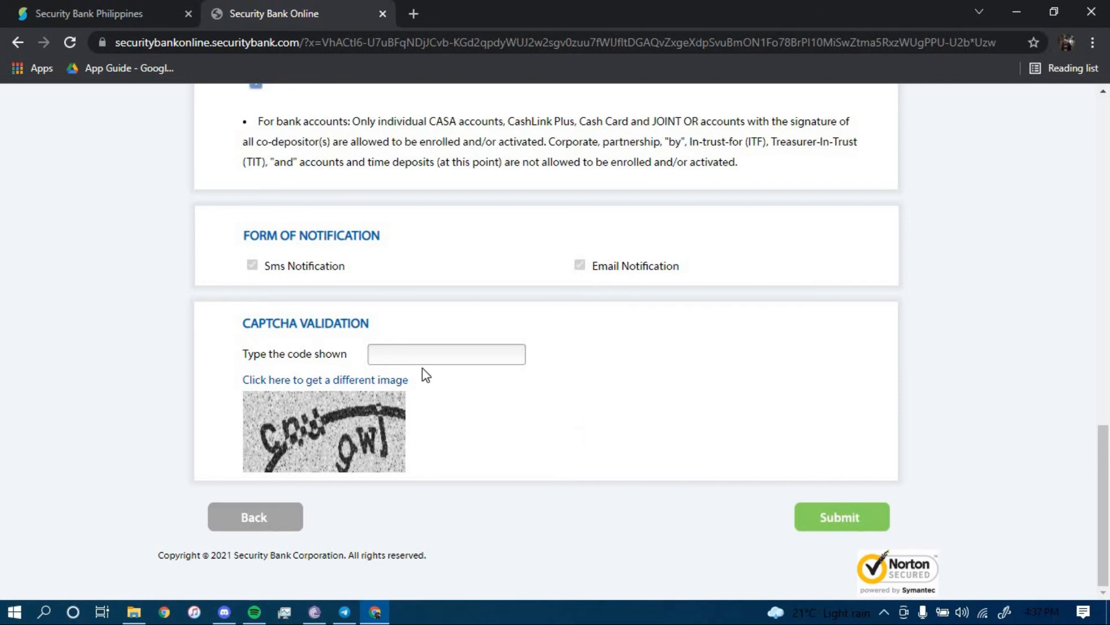
{"action": "left_click", "coordinate": [447, 354]}
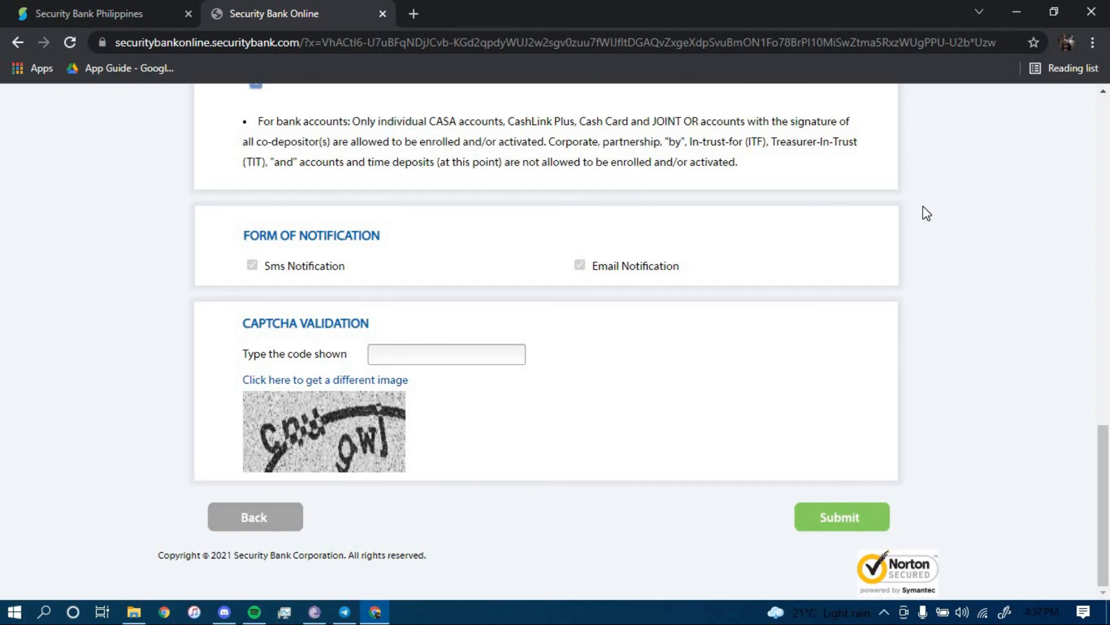
{"action": "mouse_move", "coordinate": [1020, 11]}
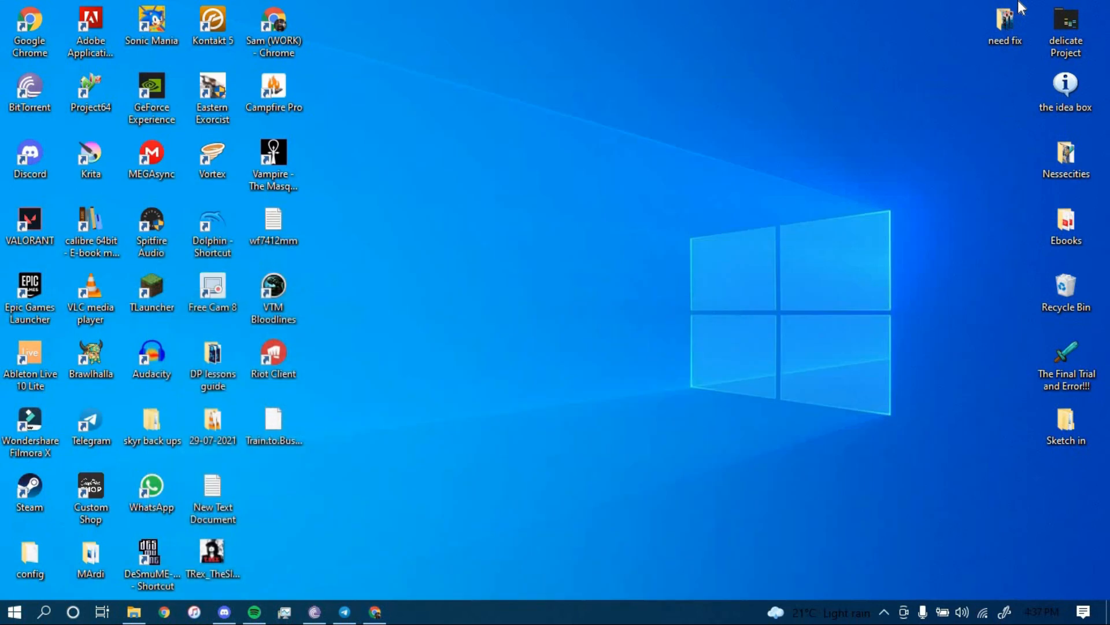
{"action": "mouse_move", "coordinate": [778, 199]}
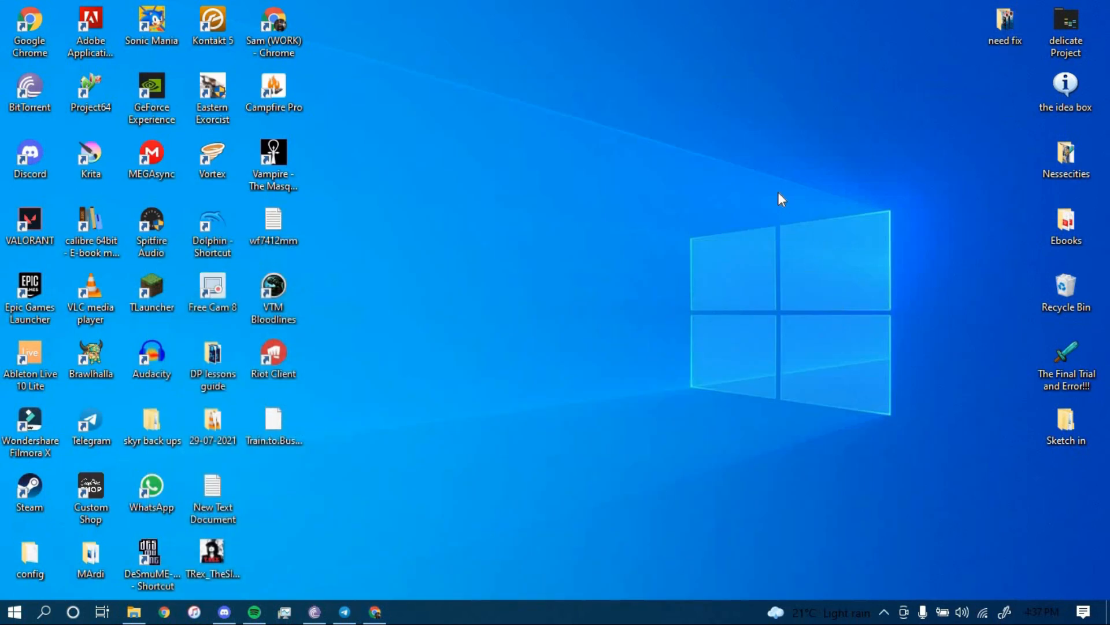
{"action": "mouse_move", "coordinate": [421, 615]}
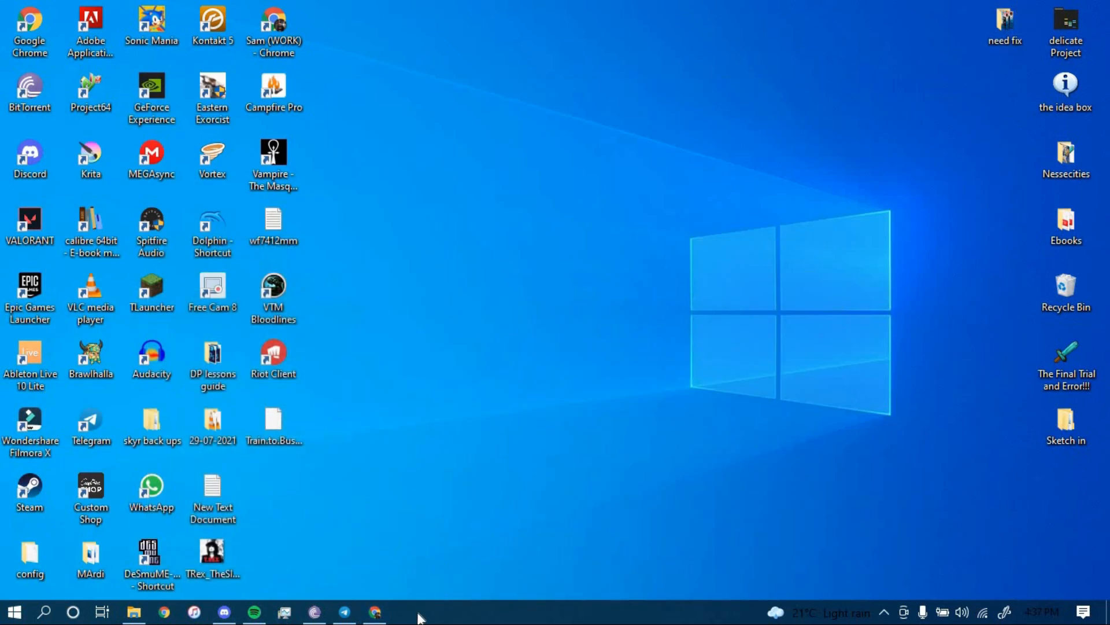